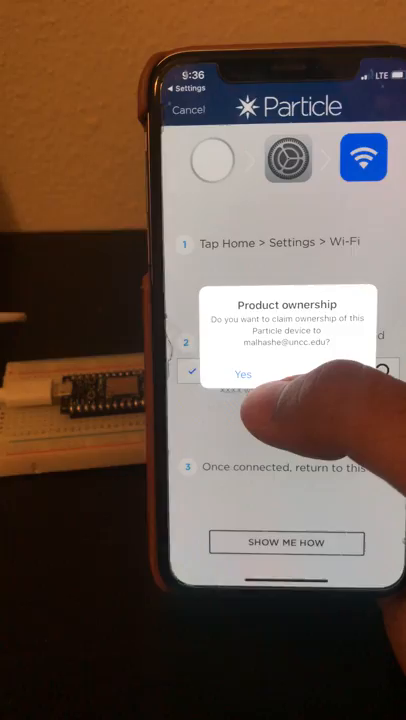
Confirm Yes in the Product ownership alert to claim the device for this account.
click(243, 374)
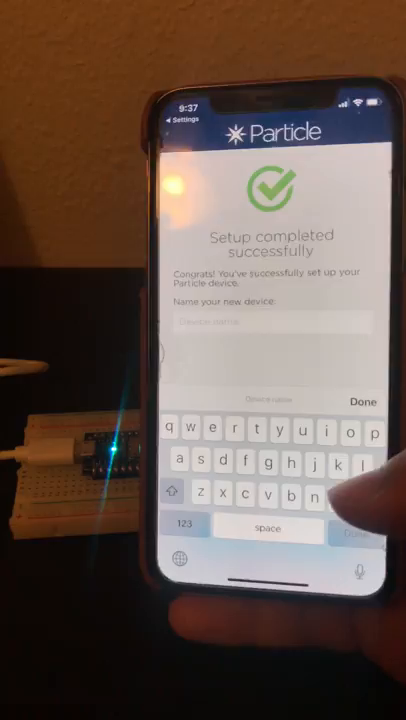
Enter 'malhashe' as the new device's name.
text(malhashe)
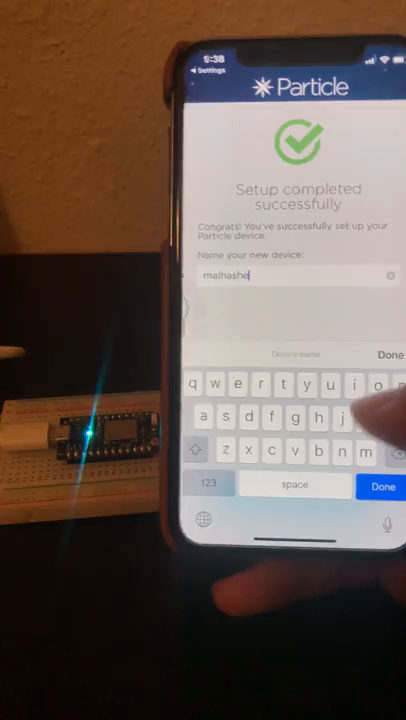